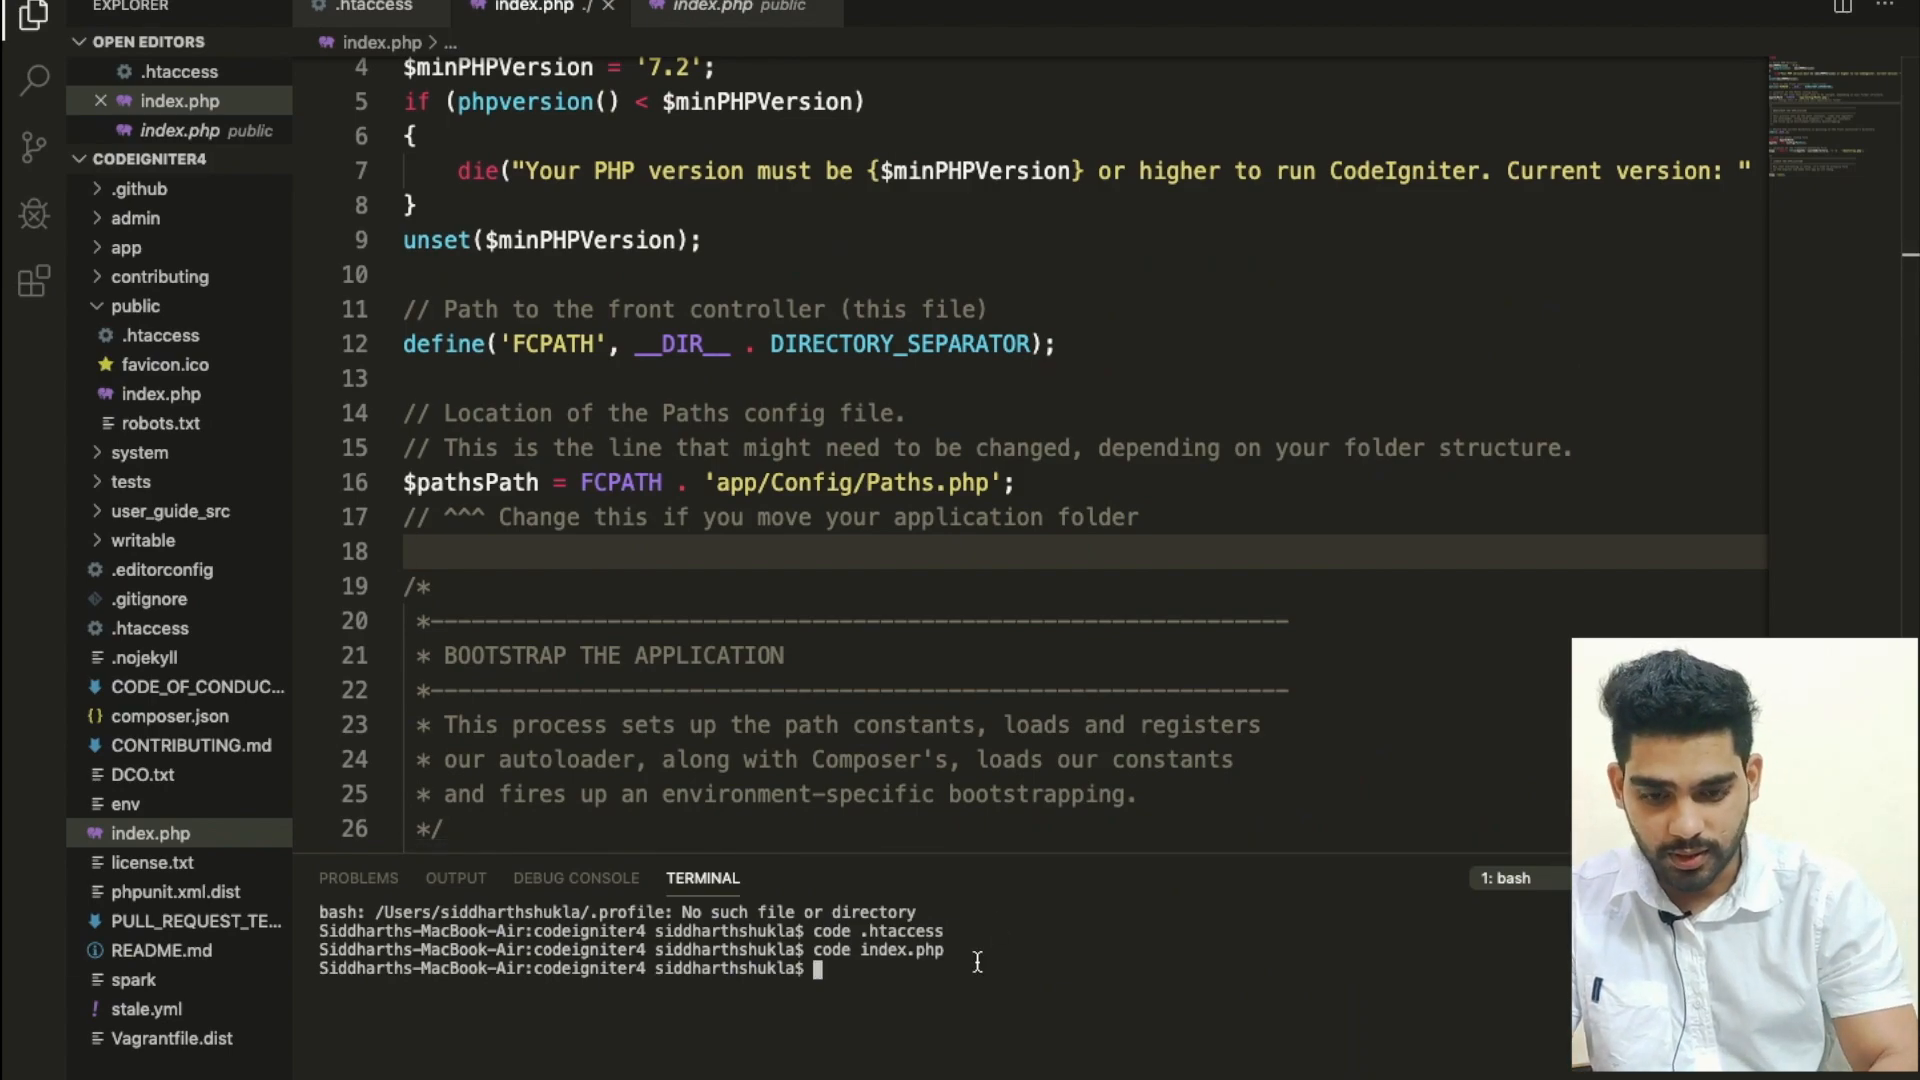
- Run cd .. in the terminal to move up from codeigniter4 to htdocs
{"action": "type", "text": "cd .."}
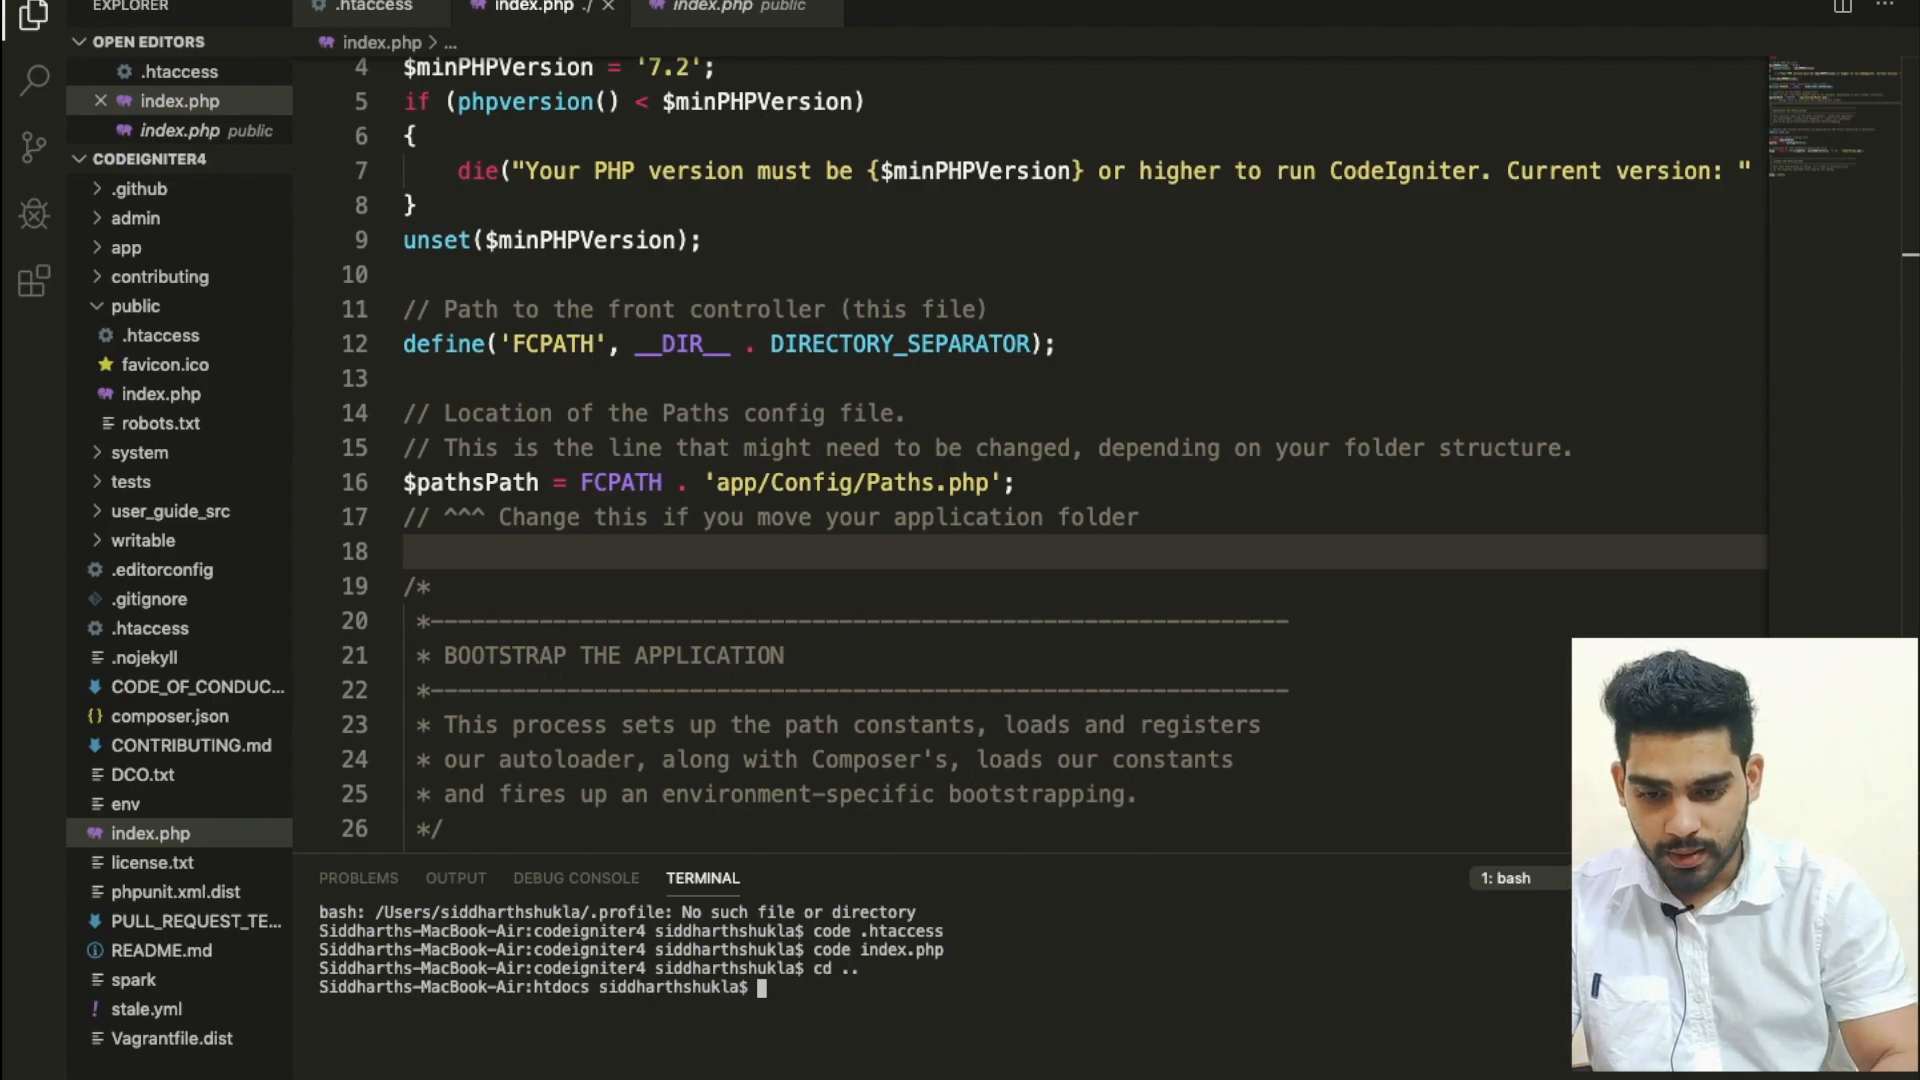
{"action": "type", "text": "git co"}
{"action": "type", "text": "cd codeigniter"}
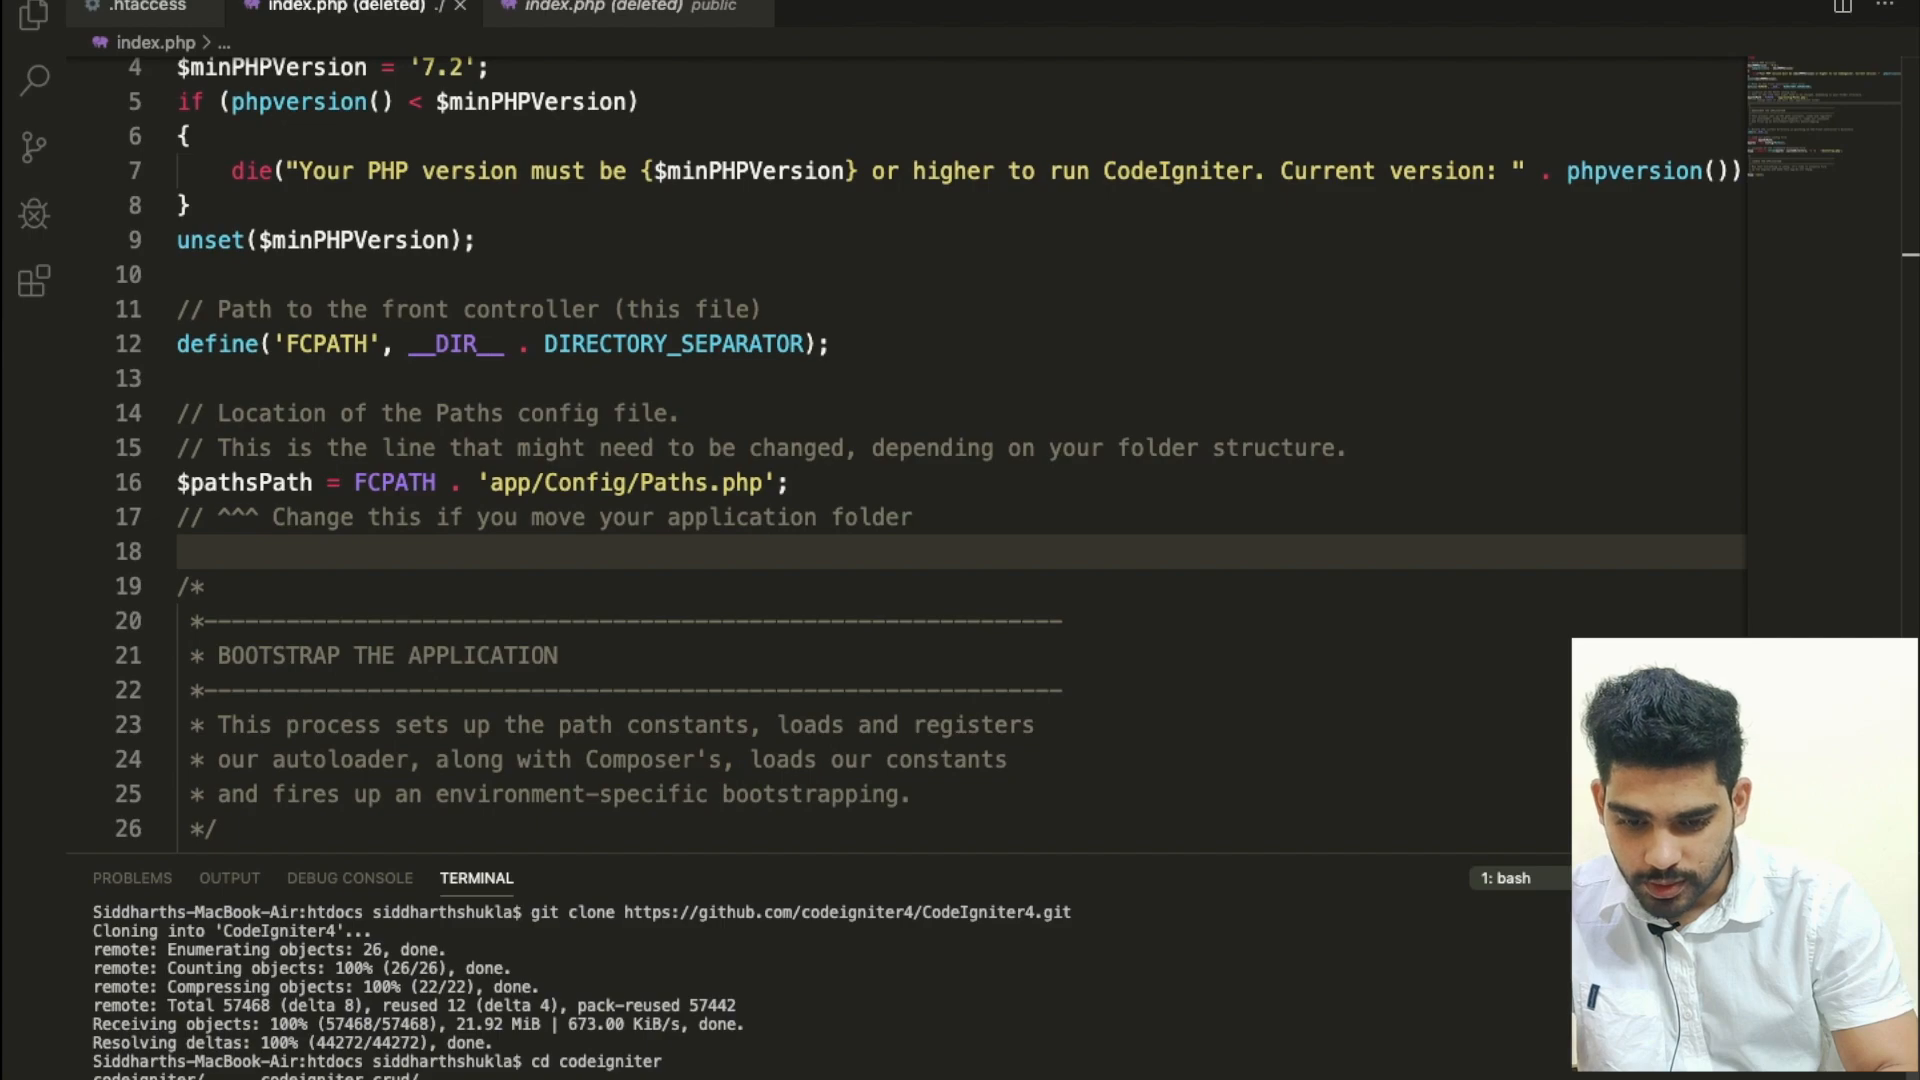
{"action": "mouse_move", "coordinate": [992, 919]}
{"action": "type", "text": "cd Code"}
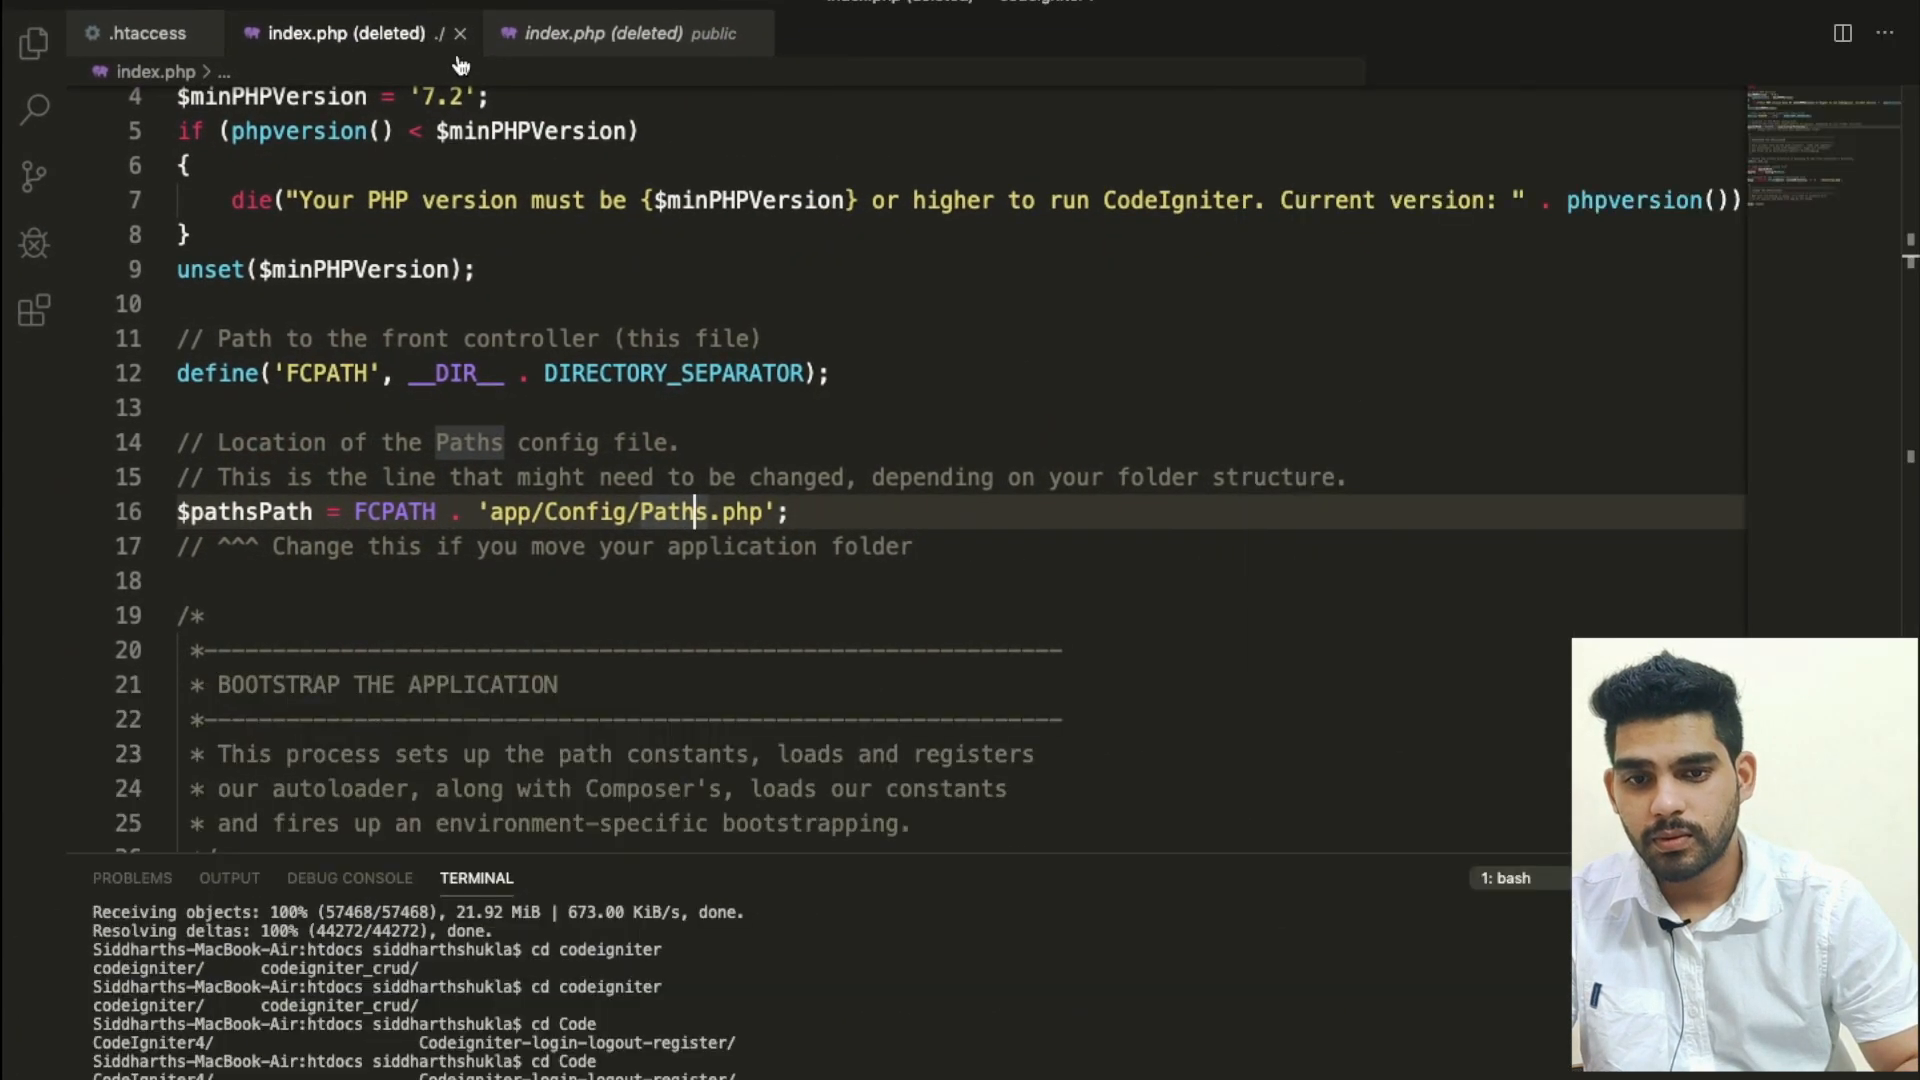
- Switch to Chrome showing the CodeIgniter4 GitHub page with its HTTPS clone URL
{"action": "left_click", "coordinate": [33, 20]}
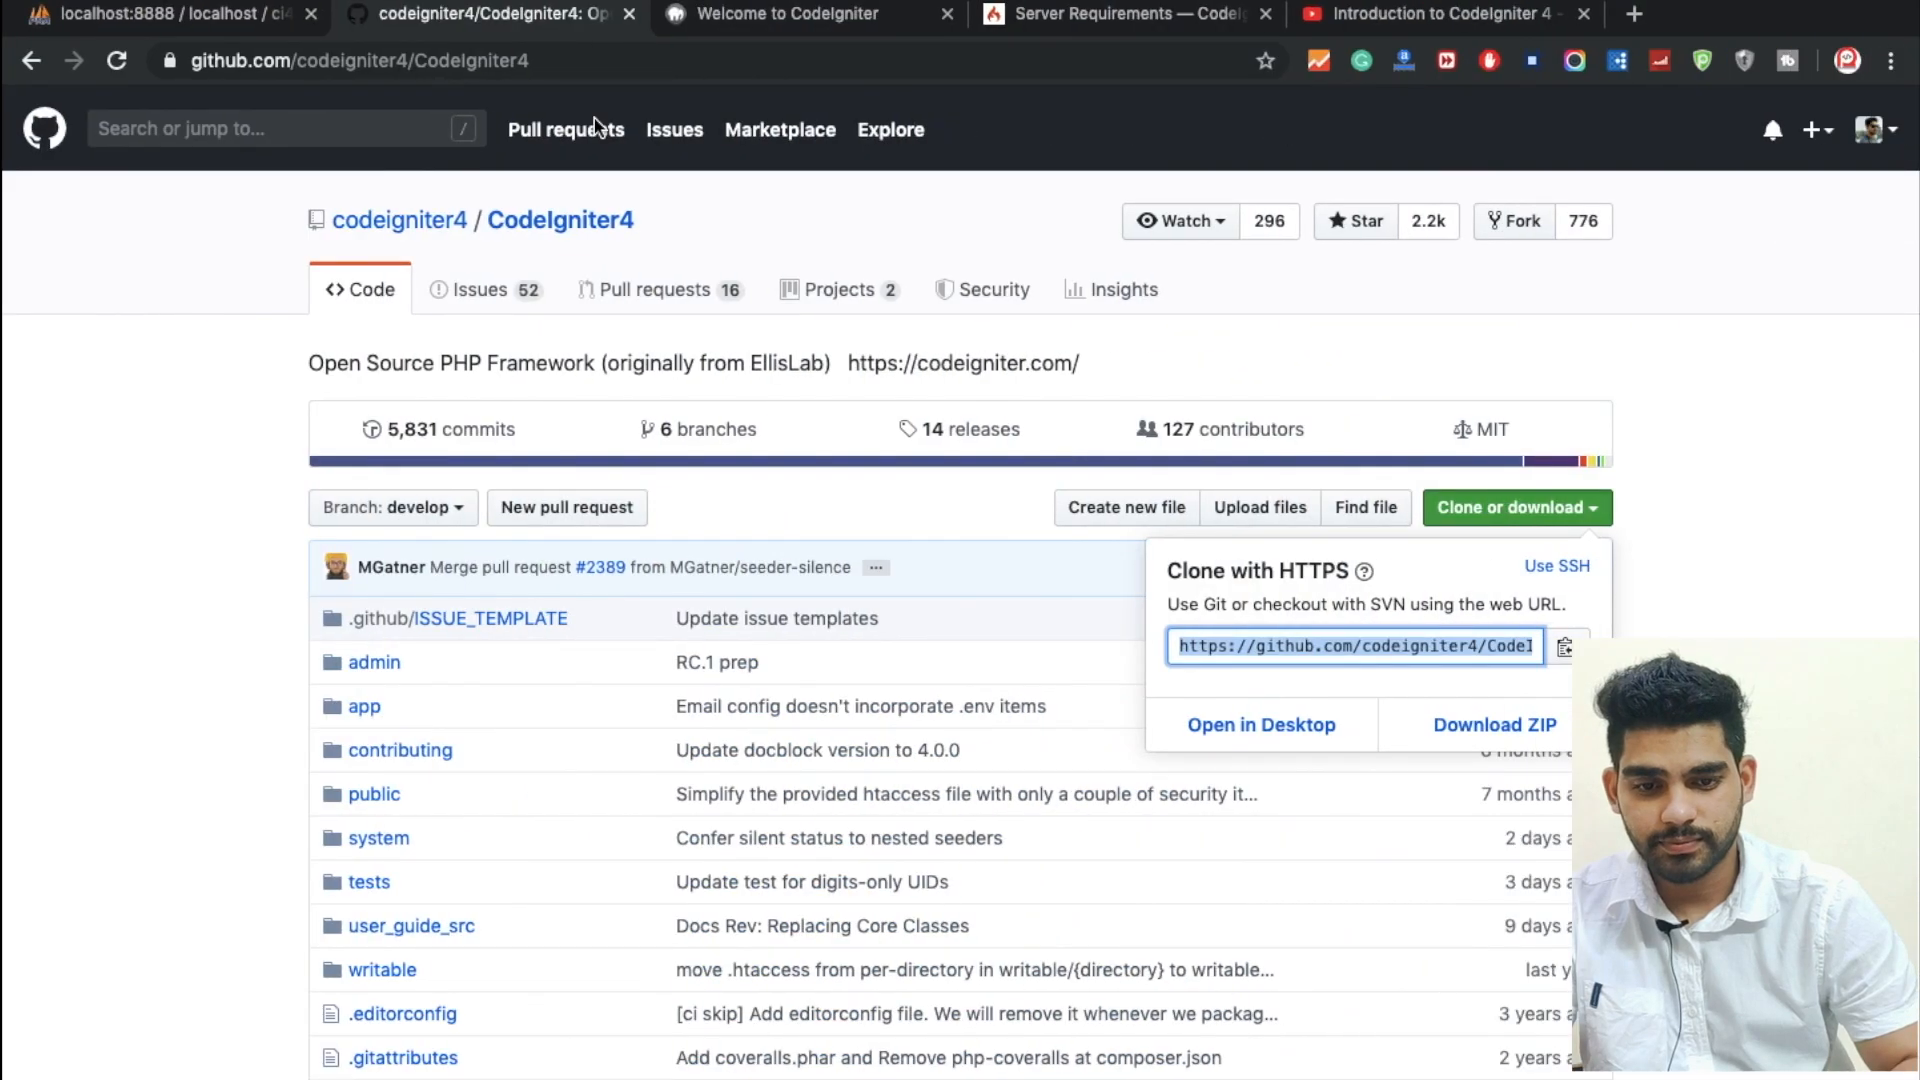
- In the localhost:8888 listing, find 'codeig' and open the CodeIgniter4 folder's welcome page
{"action": "left_click", "coordinate": [788, 14]}
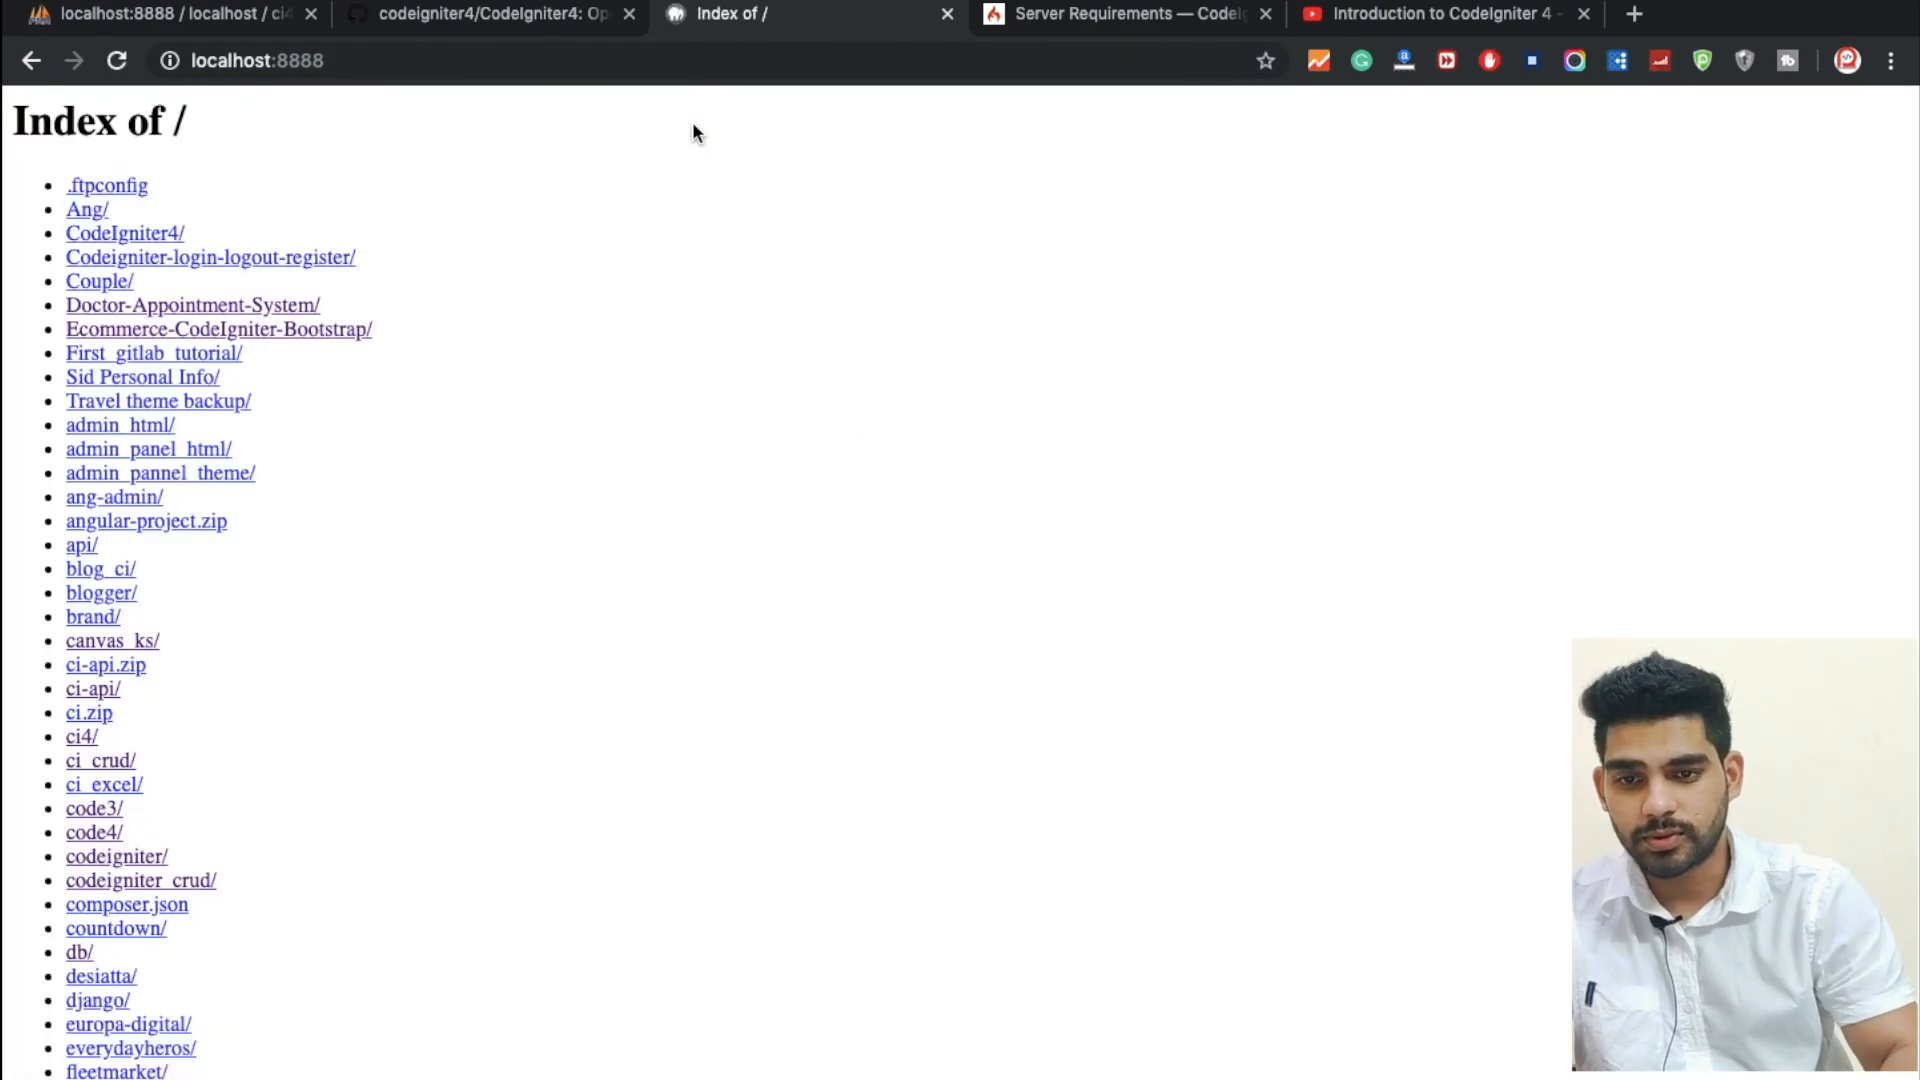
{"action": "type", "text": "codeig"}
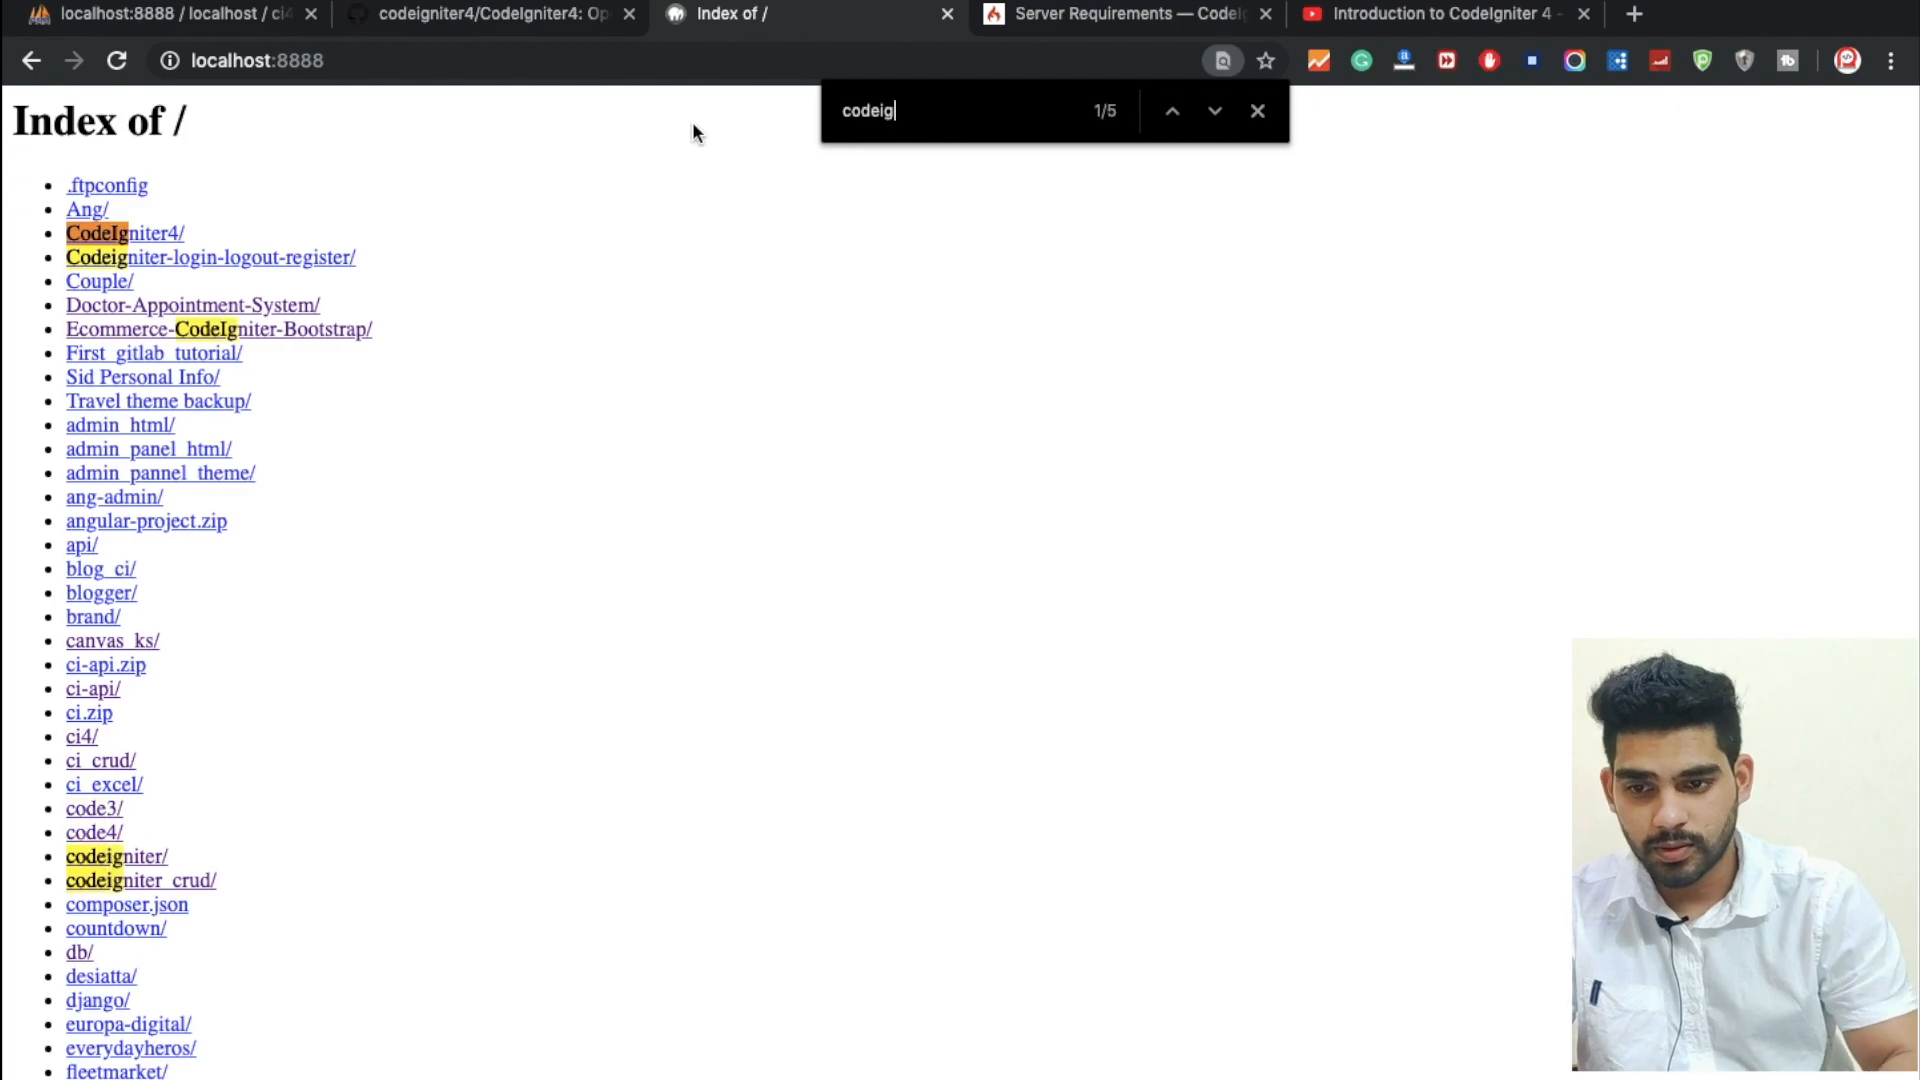
{"action": "left_click", "coordinate": [125, 233]}
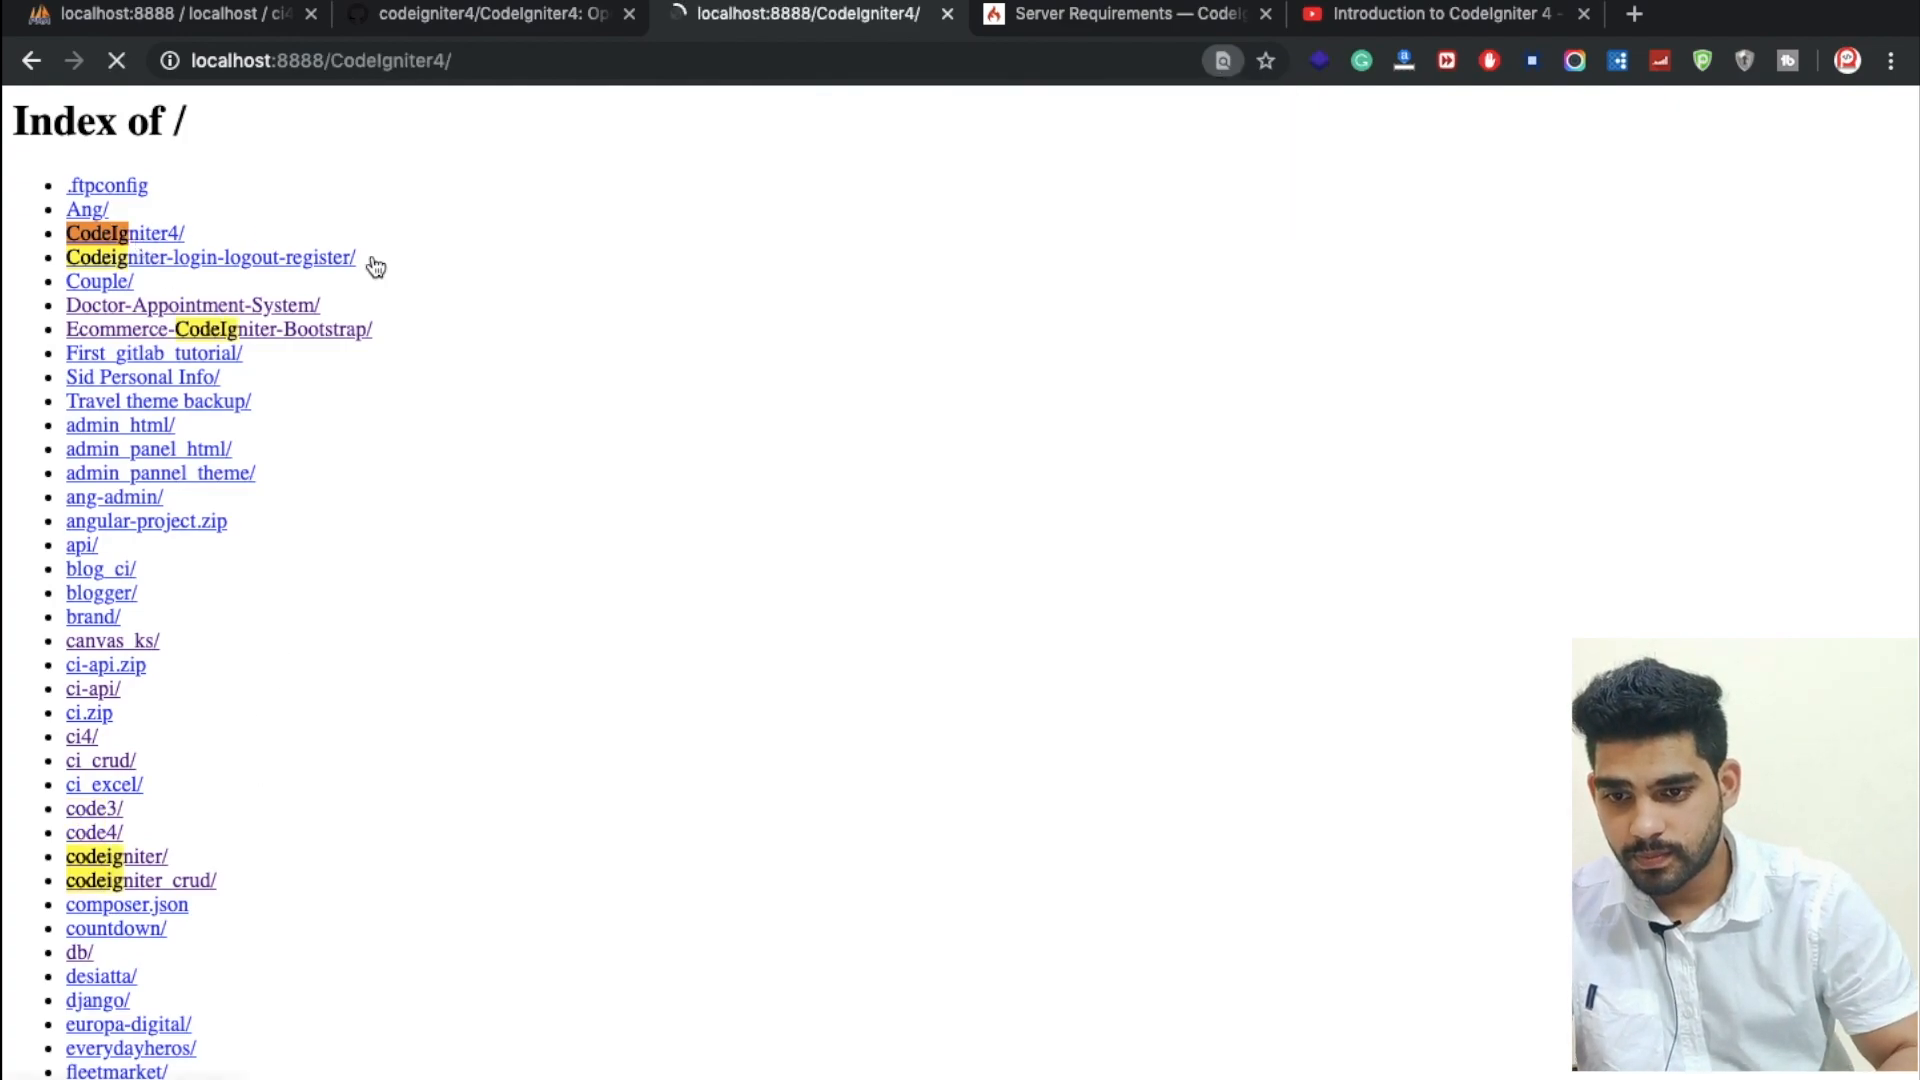
{"action": "left_click", "coordinate": [122, 232]}
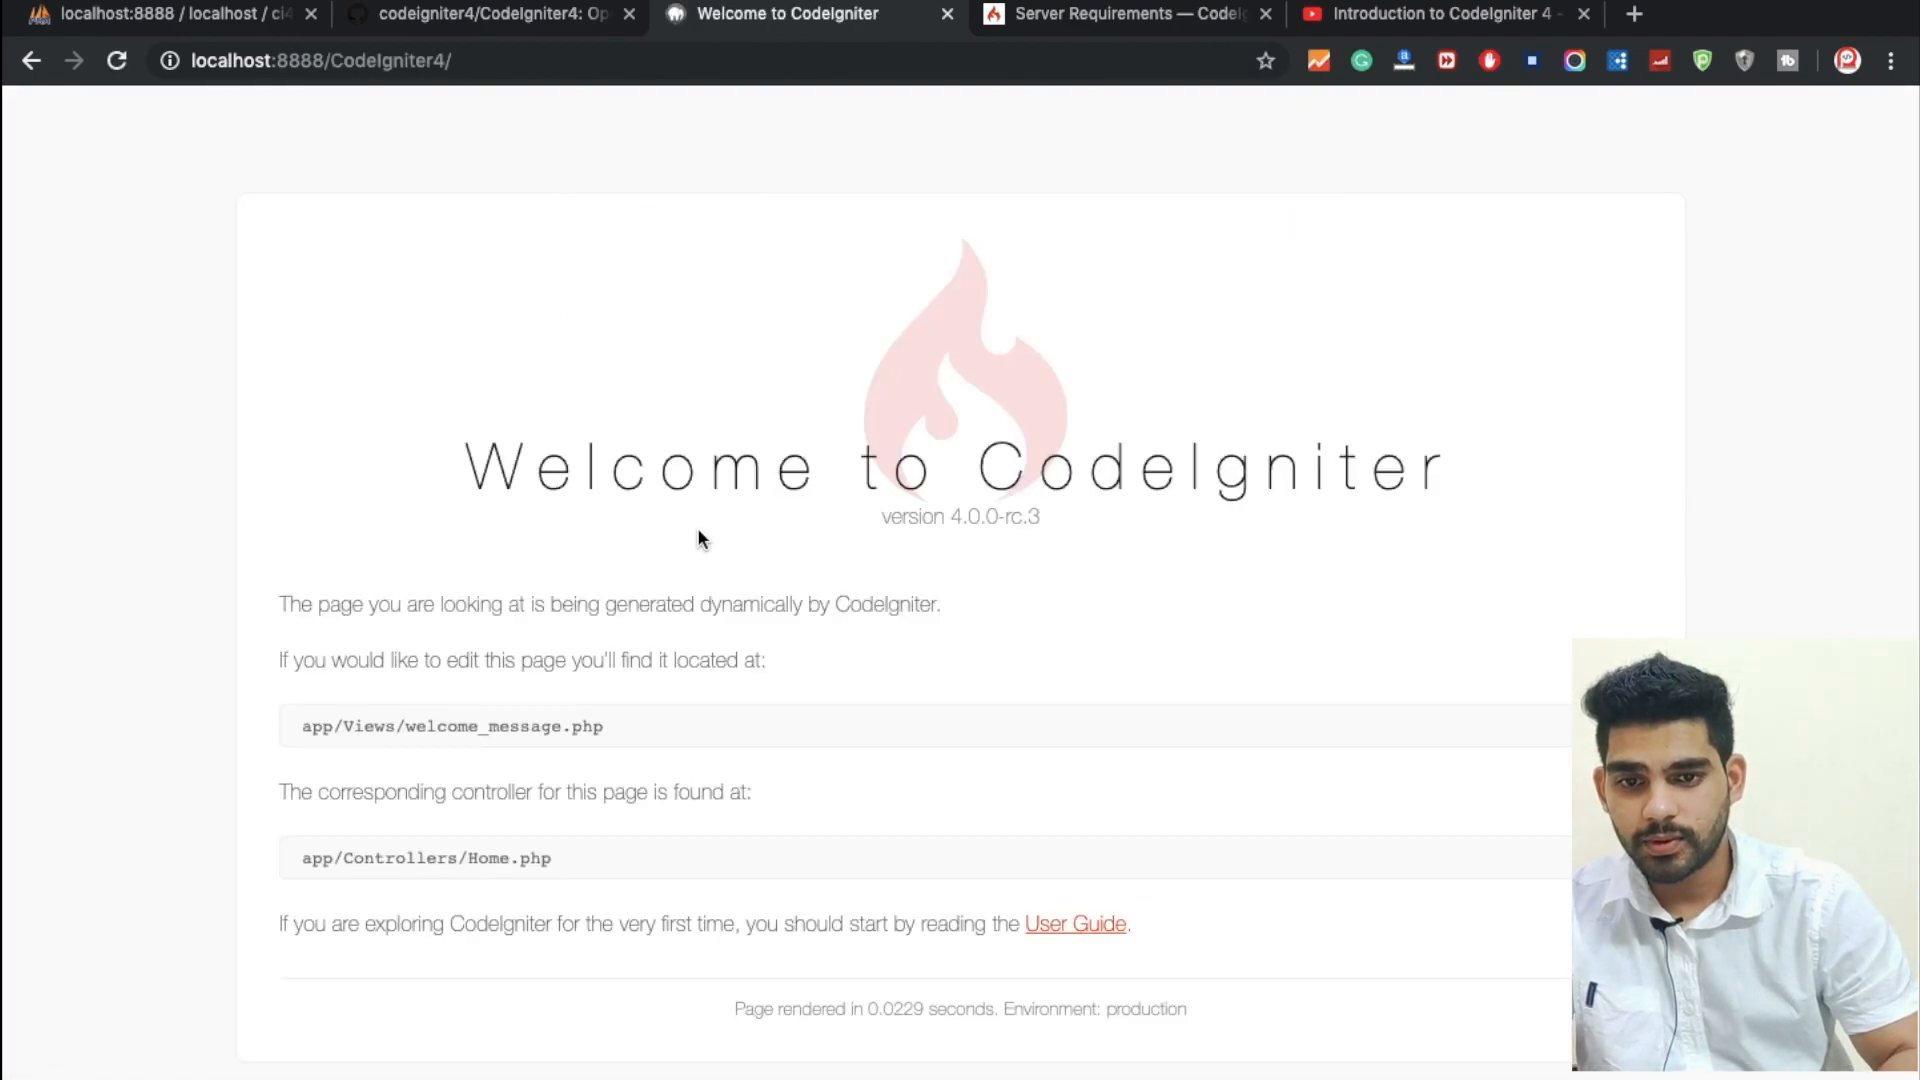